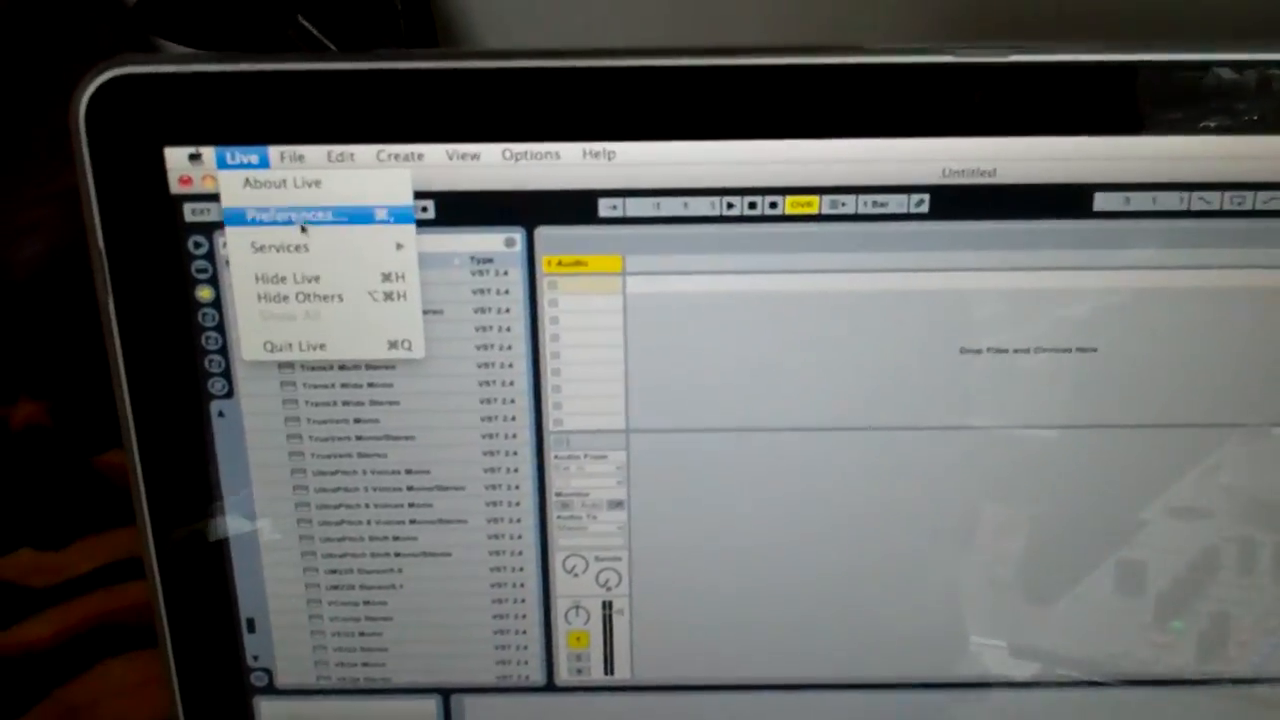
Bring up Live's Preferences window showing the Audio device settings.
{"action": "left_click", "coordinate": [294, 215]}
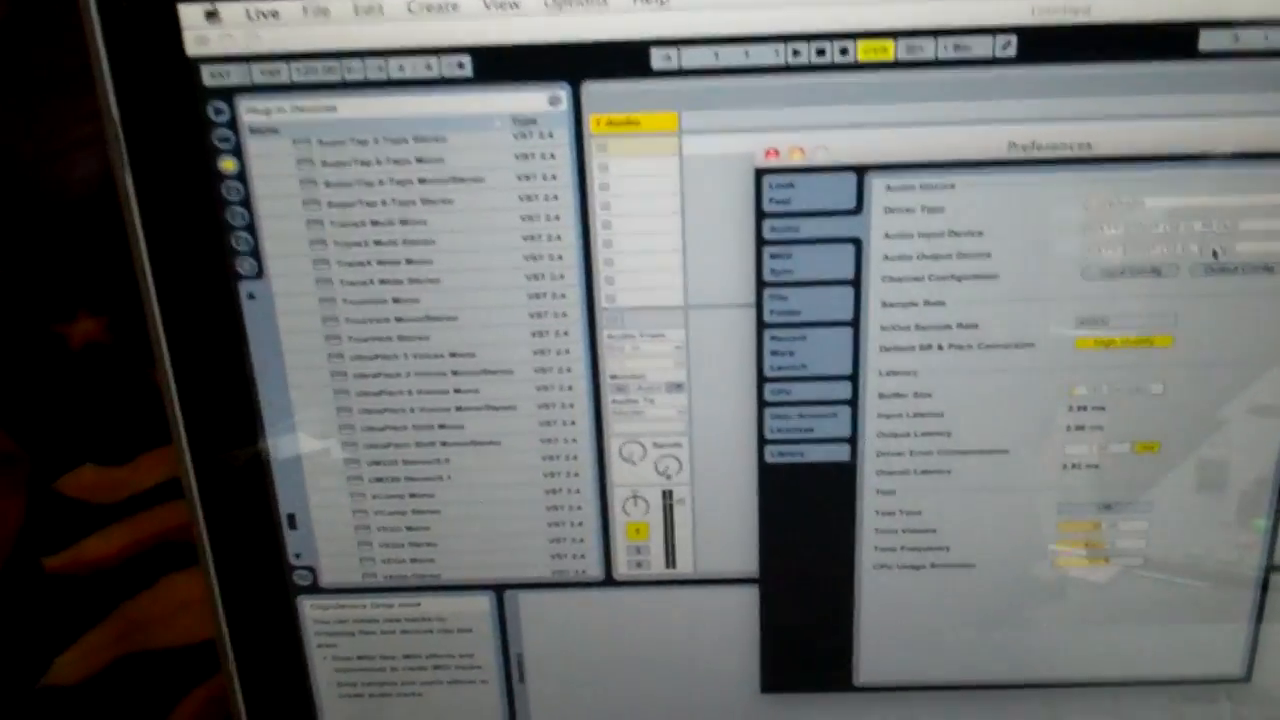